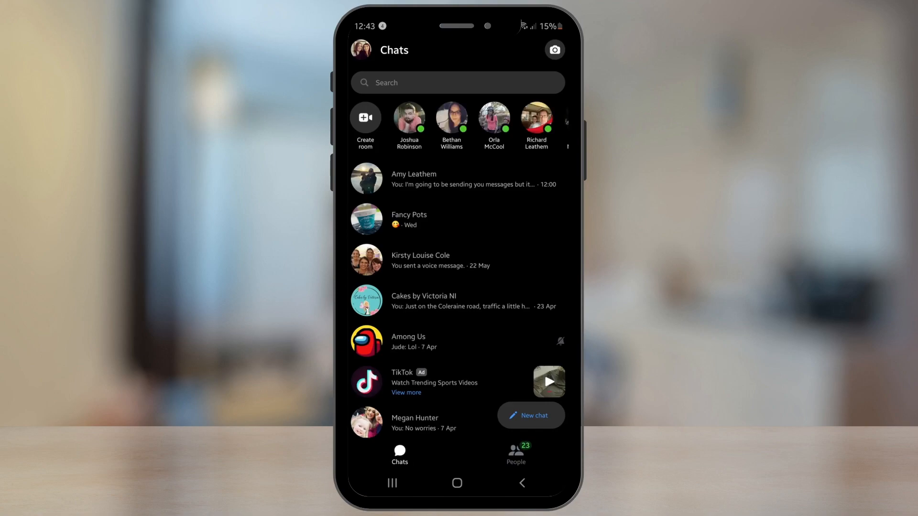
{"action": "left_click", "coordinate": [413, 177]}
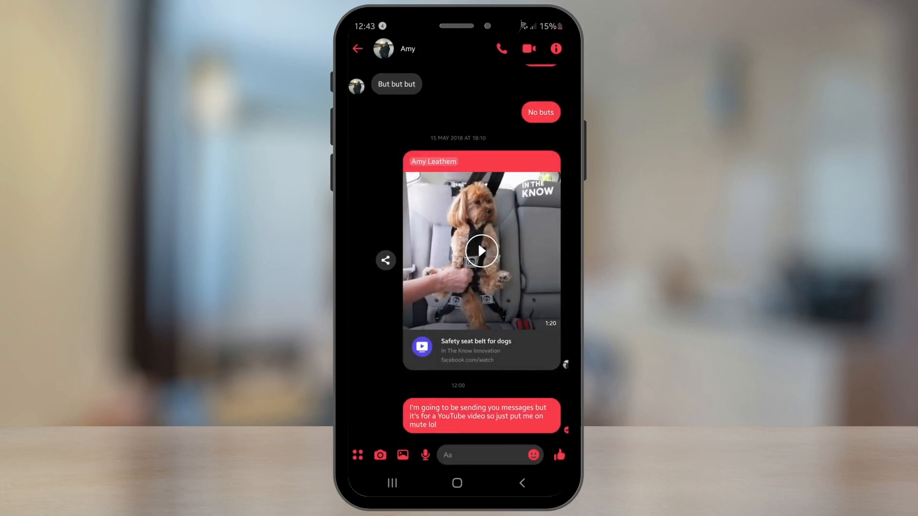
{"action": "left_click", "coordinate": [556, 48]}
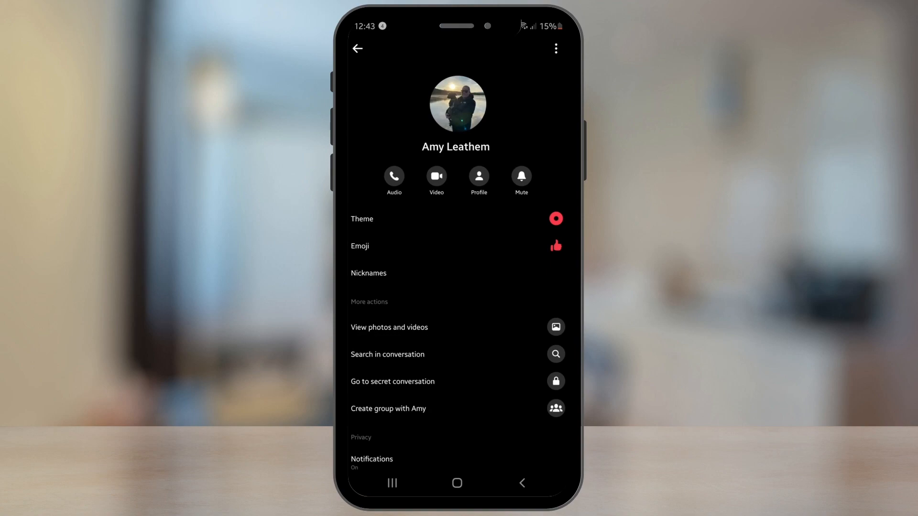
{"action": "left_click", "coordinate": [368, 274]}
{"action": "type", "text": "Wife"}
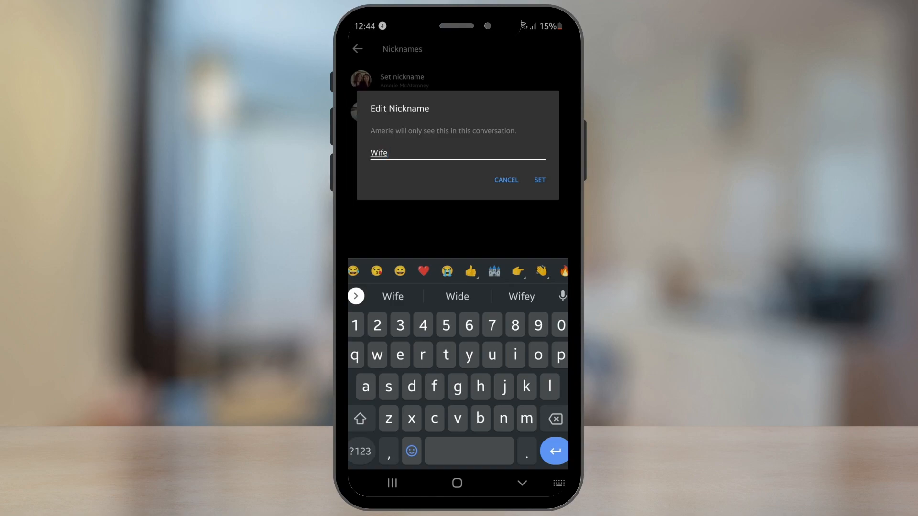
{"action": "left_click", "coordinate": [539, 180]}
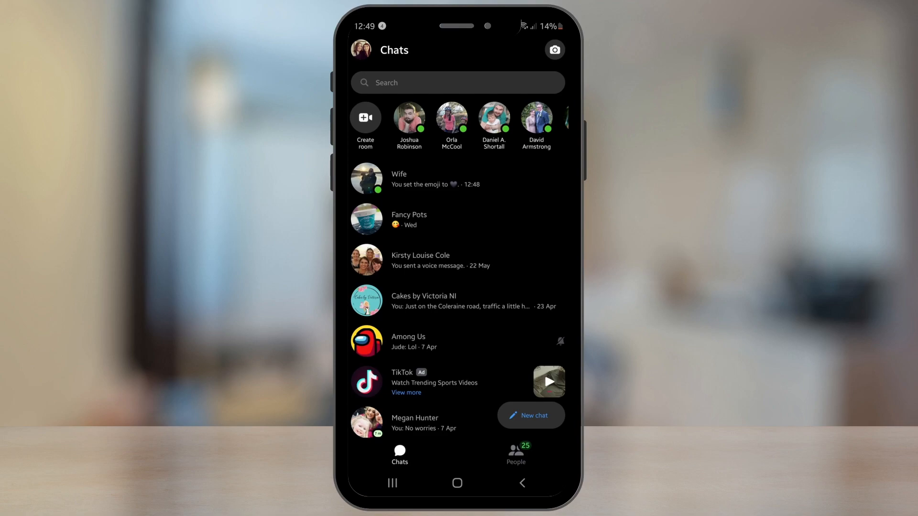
- Apply the Earth theme to the Wife chat and reveal the extra sharing options
{"action": "left_click", "coordinate": [400, 179]}
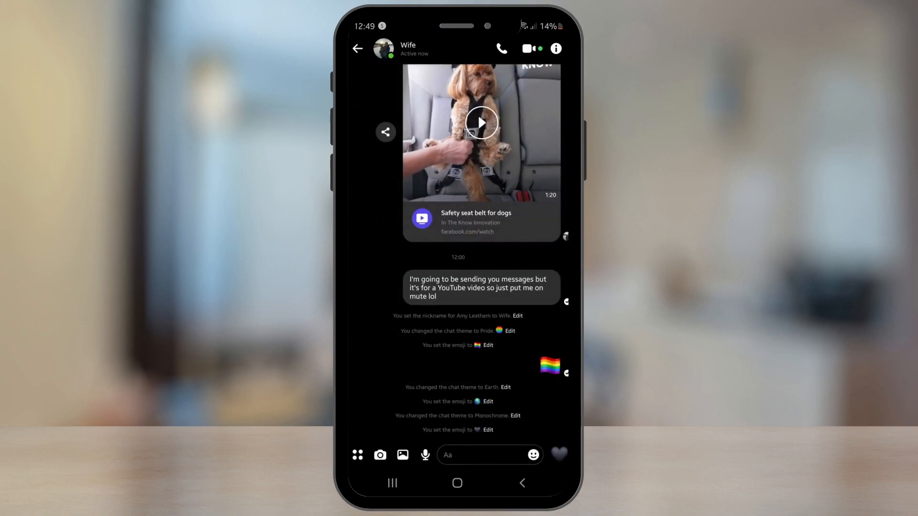
{"action": "left_click", "coordinate": [556, 48]}
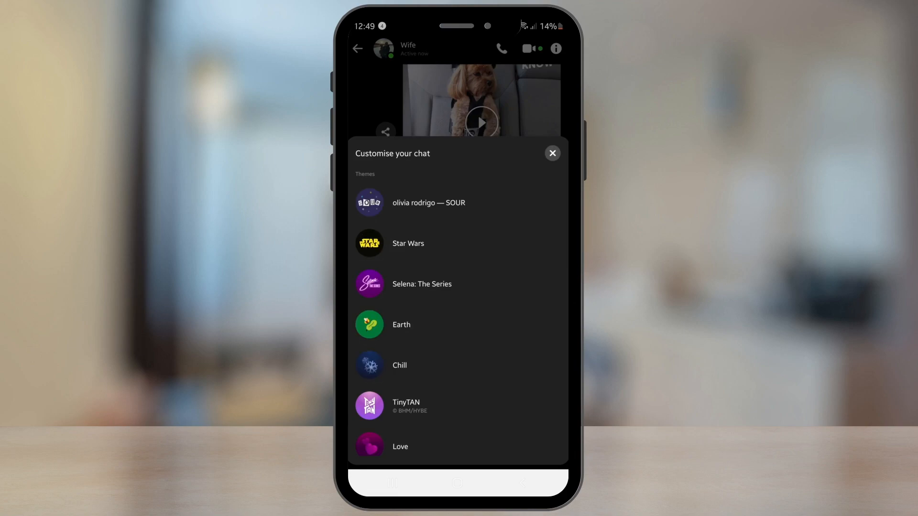
{"action": "scroll", "scroll_direction": "down", "scroll_amount": 3}
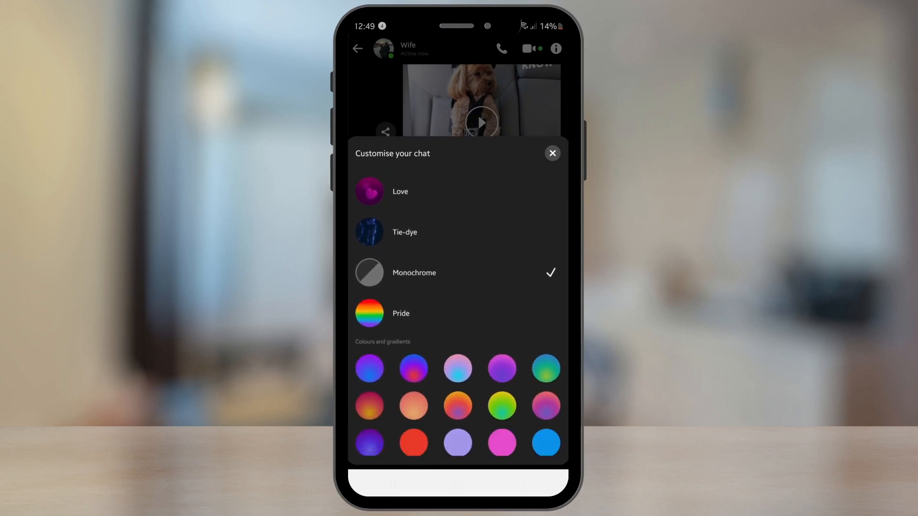
{"action": "scroll", "scroll_direction": "down", "scroll_amount": 3}
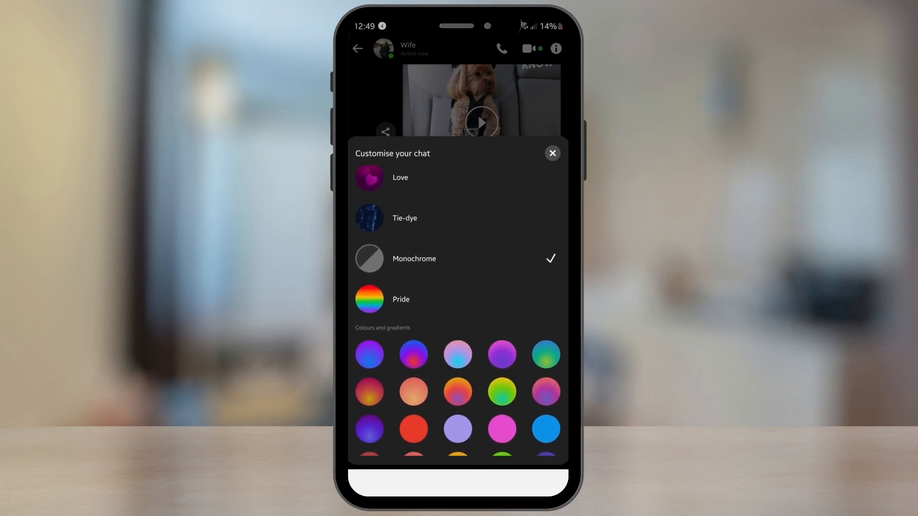
{"action": "scroll", "scroll_direction": "up", "scroll_amount": 3}
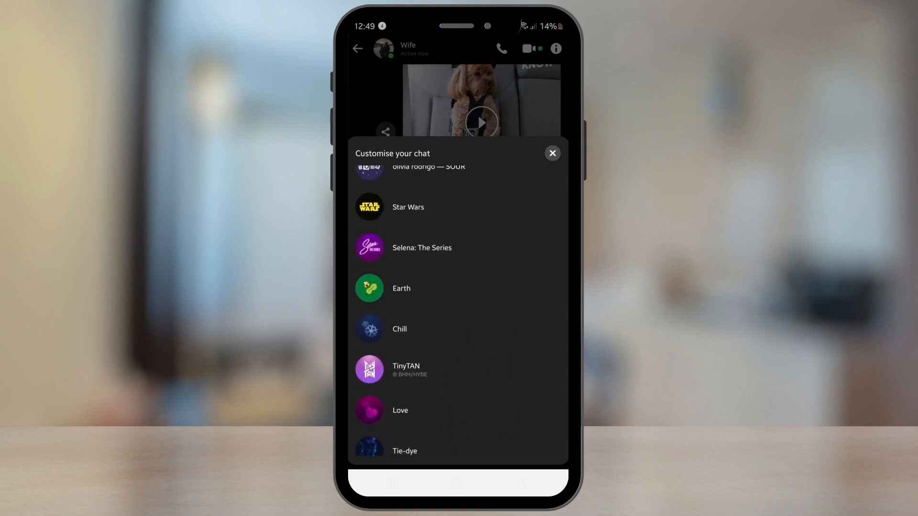
{"action": "left_click", "coordinate": [553, 153]}
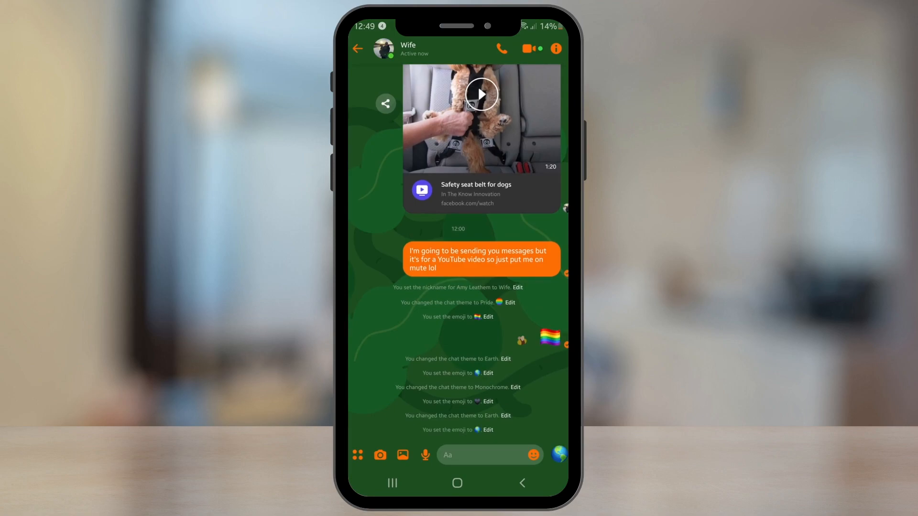
{"action": "left_click", "coordinate": [357, 48]}
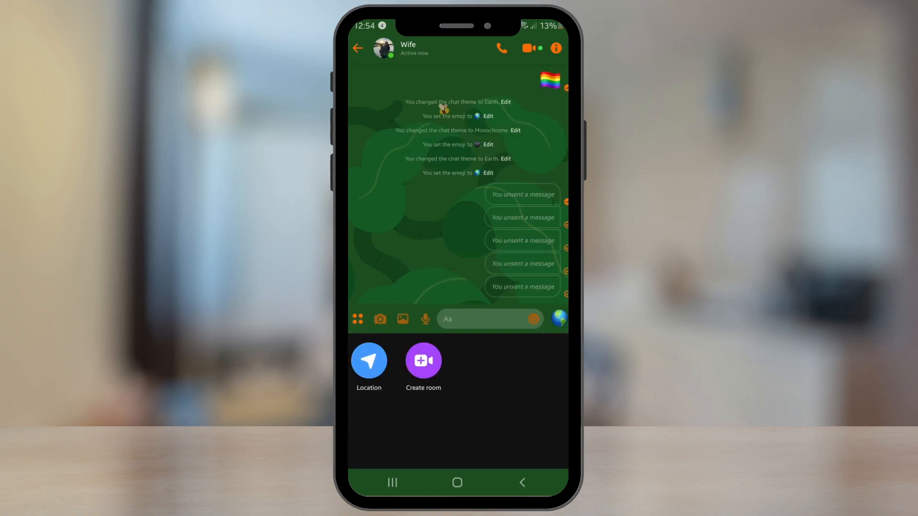
- Share live location for 60 minutes in the Wife chat and return to Chats
{"action": "left_click", "coordinate": [369, 359]}
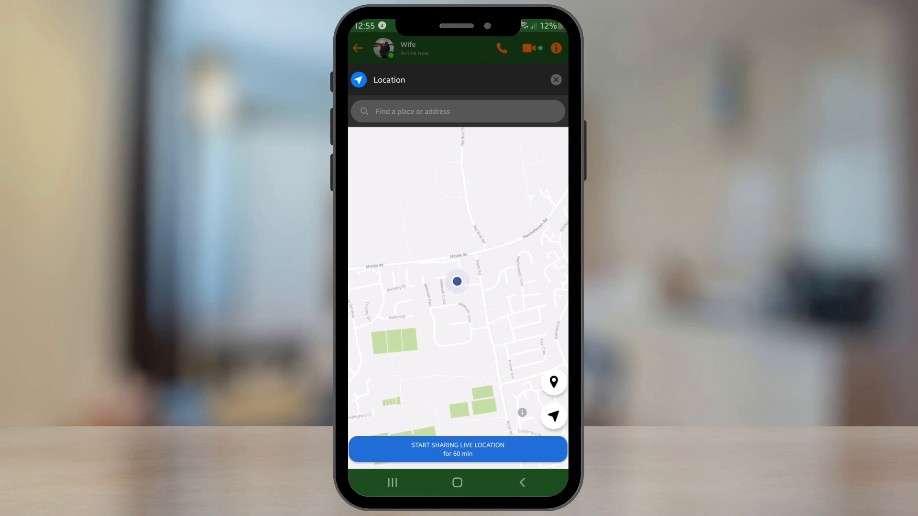
{"action": "left_click", "coordinate": [457, 449]}
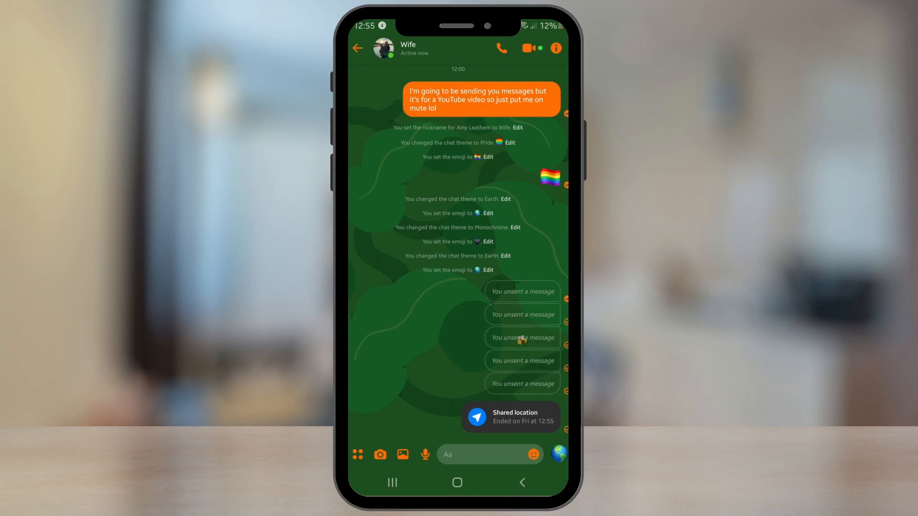
{"action": "left_click", "coordinate": [357, 48]}
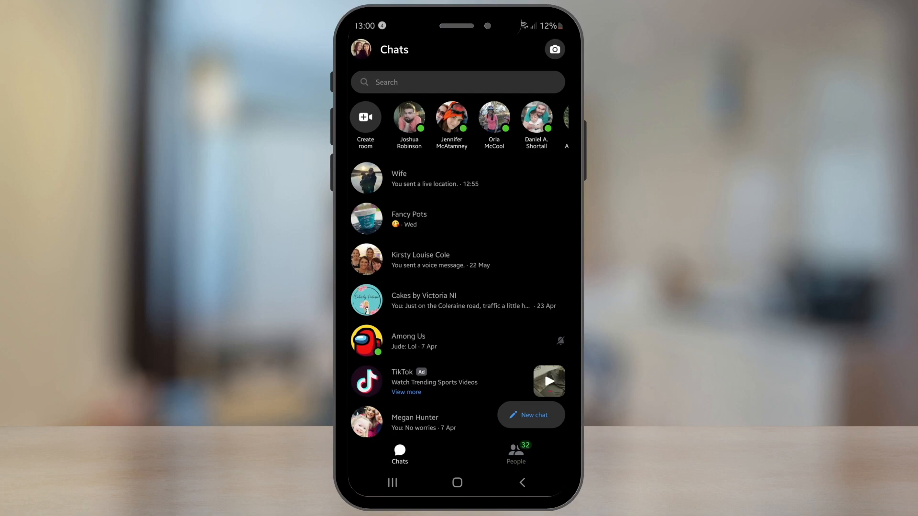
- Review Message requests and the SPAM tab from the profile menu, then head back
{"action": "left_click", "coordinate": [361, 49]}
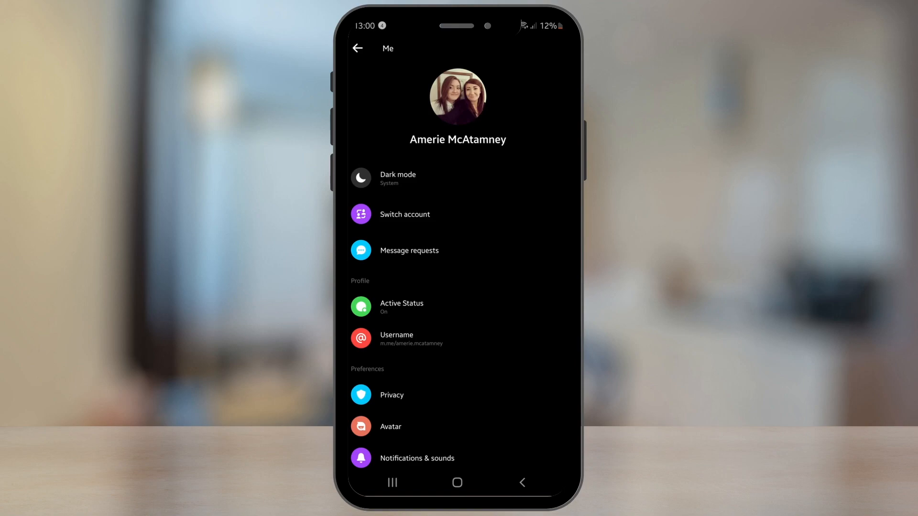
{"action": "left_click", "coordinate": [409, 250]}
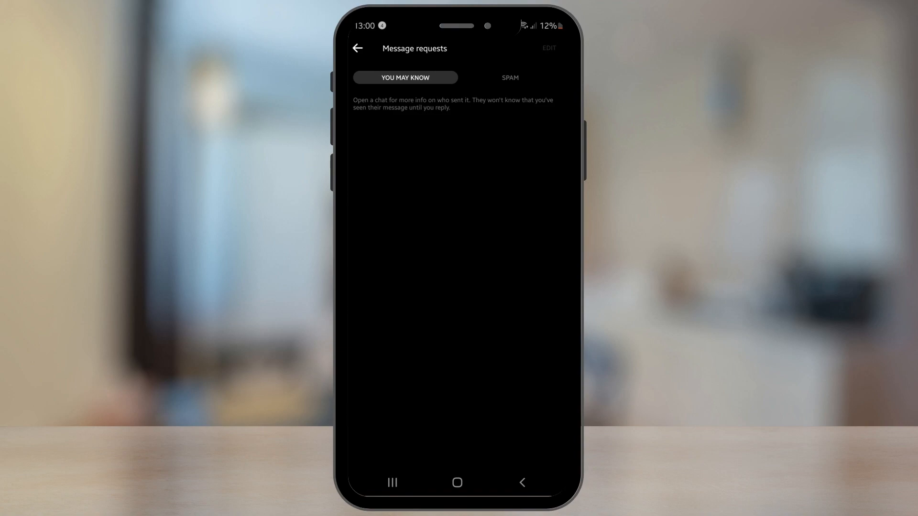
{"action": "left_click", "coordinate": [510, 78]}
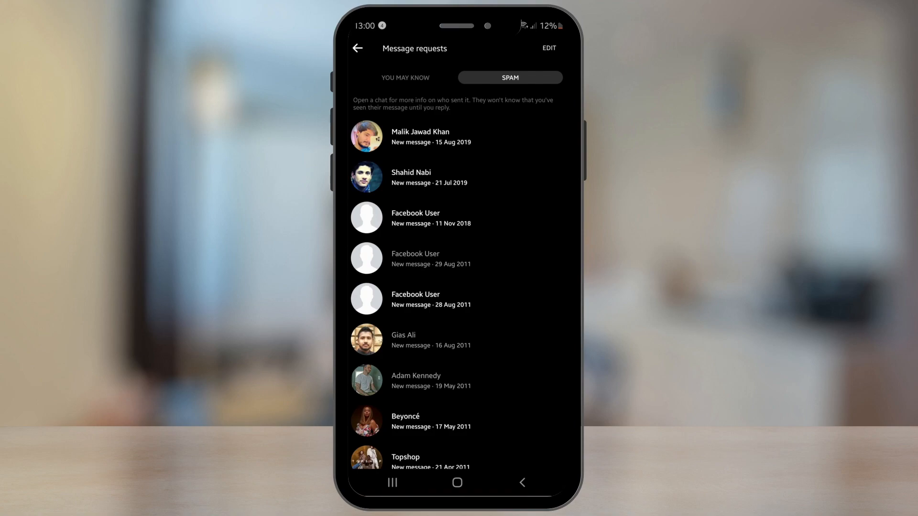
{"action": "left_click", "coordinate": [357, 48]}
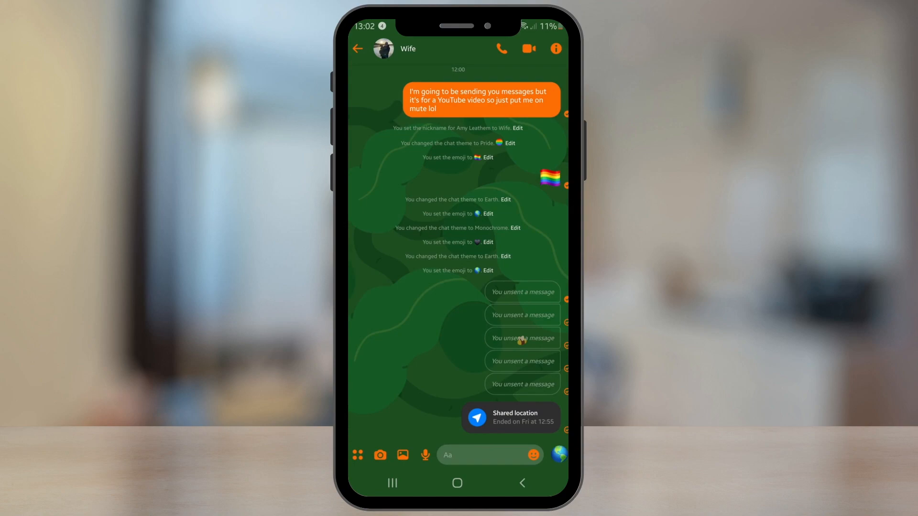
{"action": "left_click", "coordinate": [554, 49]}
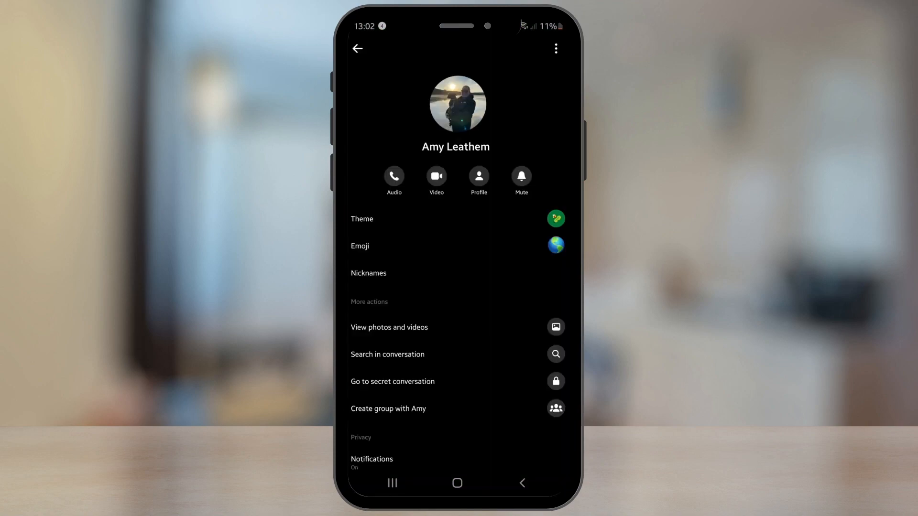
{"action": "scroll", "scroll_direction": "down", "scroll_amount": 3}
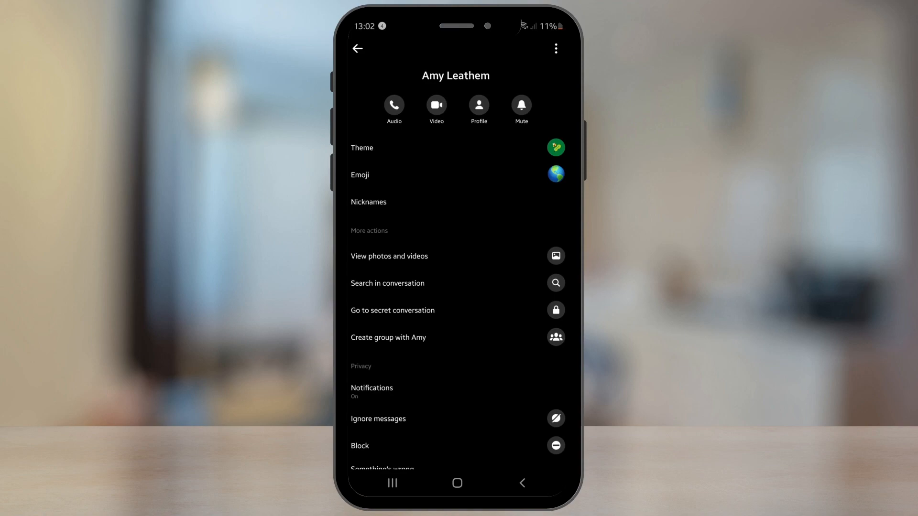
{"action": "left_click", "coordinate": [392, 310]}
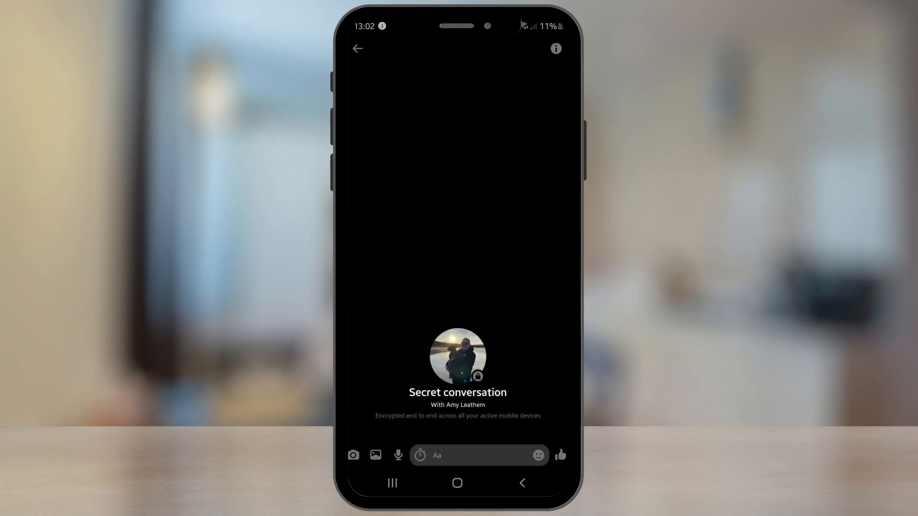
- Send 'Should we go to area 51?' in the secret chat with a 10-second disappearing timer
{"action": "left_click", "coordinate": [476, 455]}
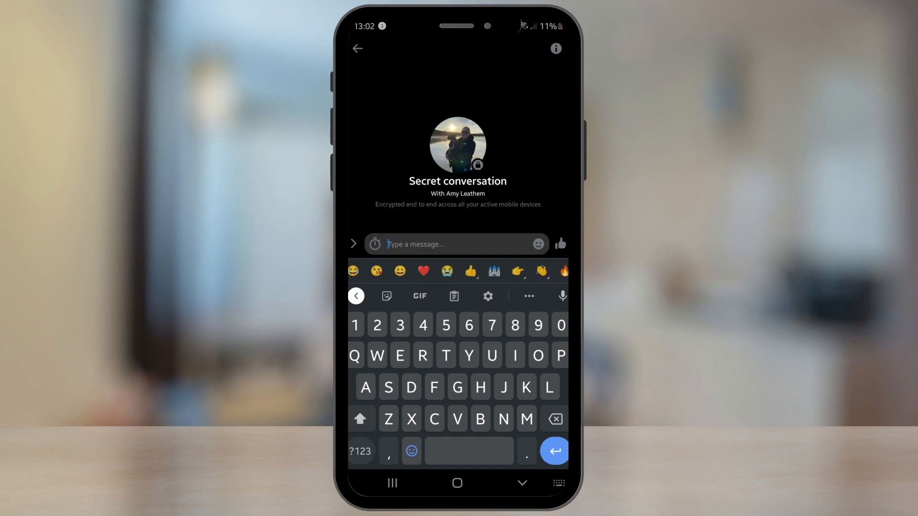
{"action": "type", "text": "Should we go to area 51?"}
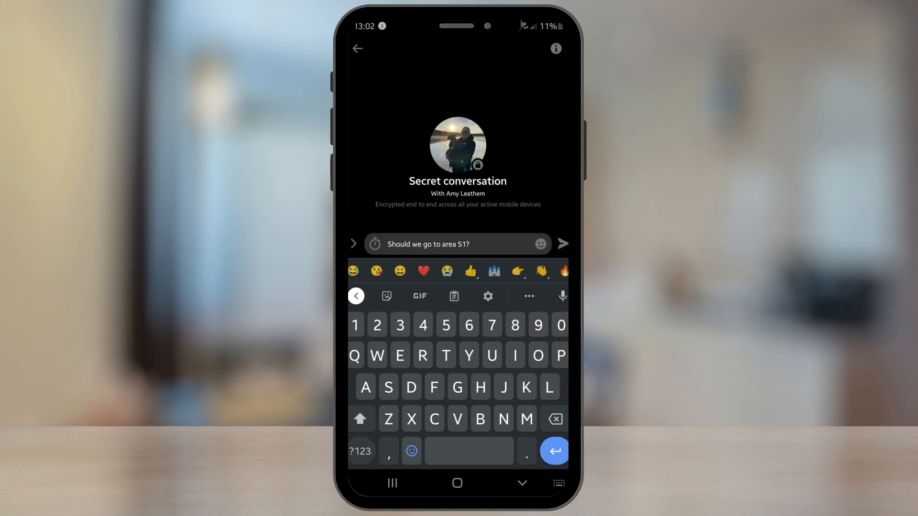
{"action": "left_click", "coordinate": [377, 245]}
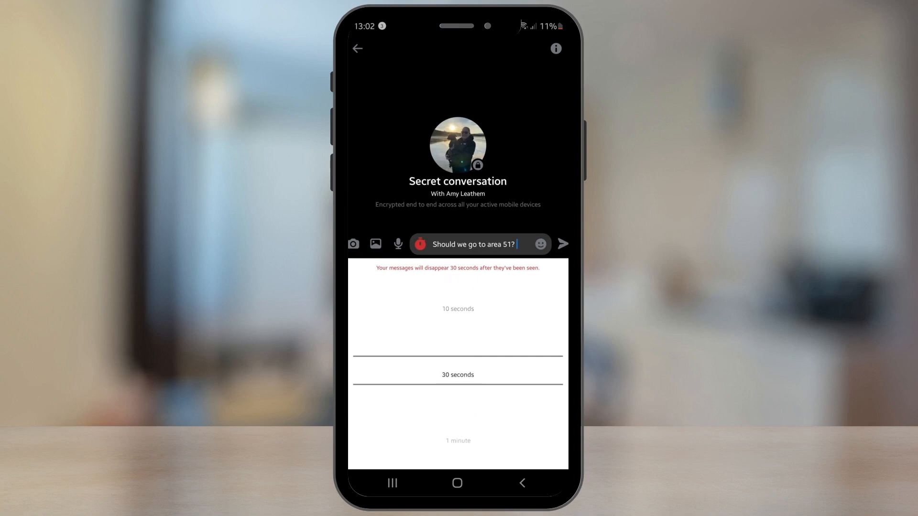
{"action": "scroll", "scroll_direction": "down", "scroll_amount": 3}
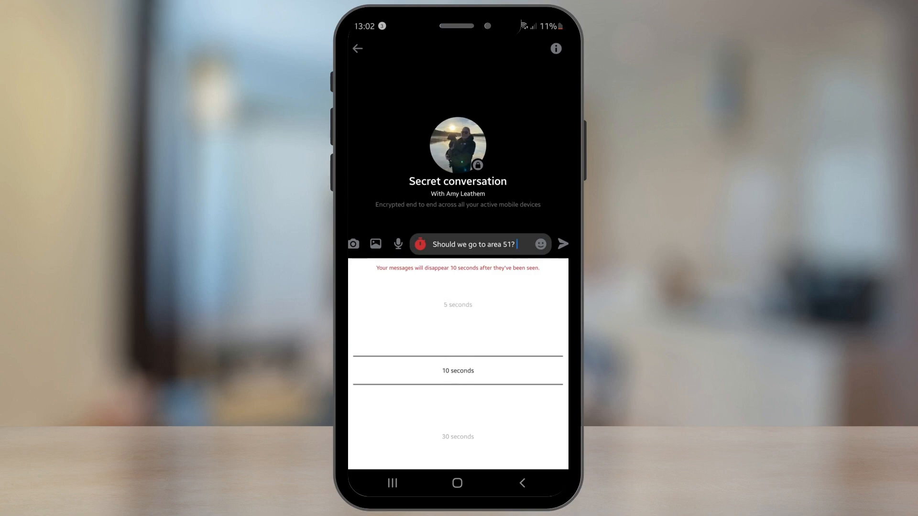
{"action": "left_click", "coordinate": [565, 245]}
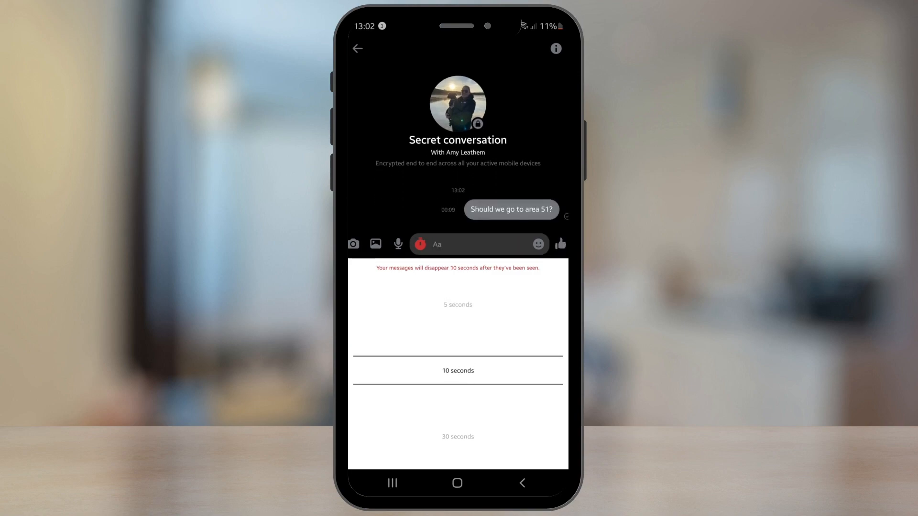